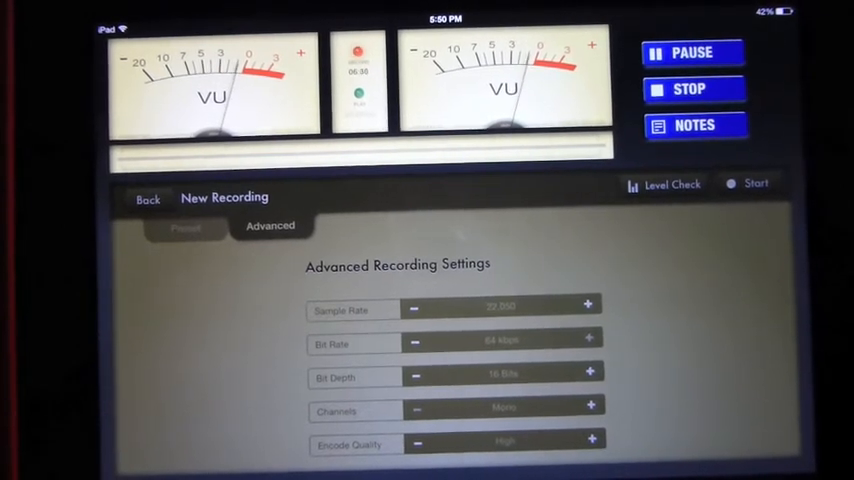
# Step: Stop the recording, convert it to MP3, and share the MP3 into Edmodo
pyautogui.click(147, 199)
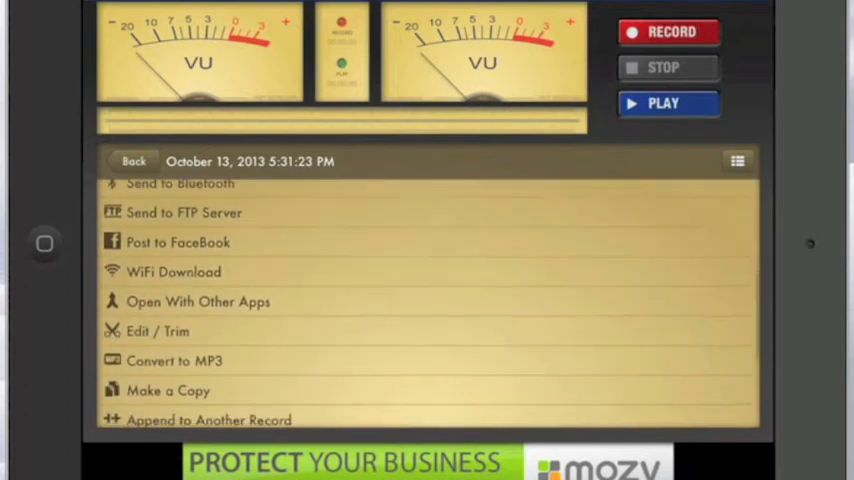
pyautogui.scroll(-3)
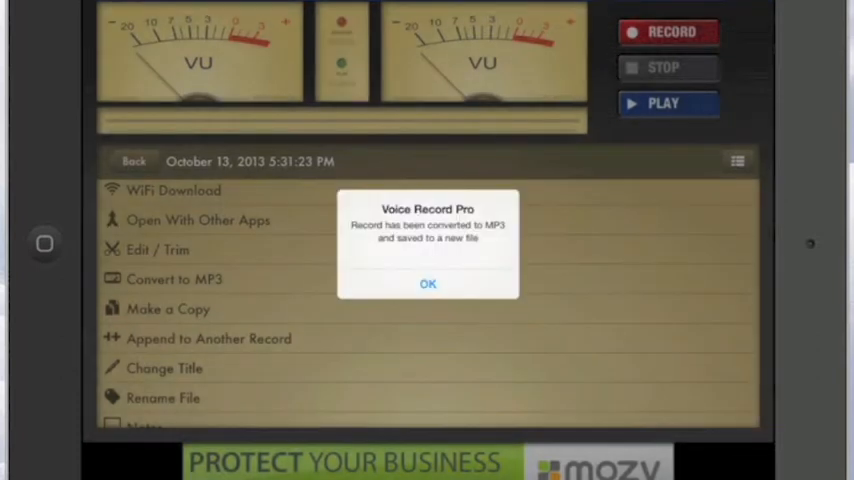
pyautogui.click(427, 283)
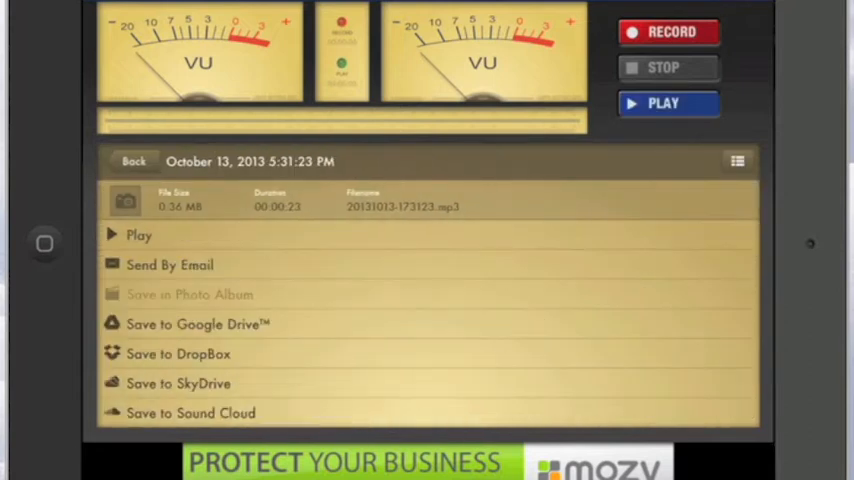
pyautogui.scroll(3)
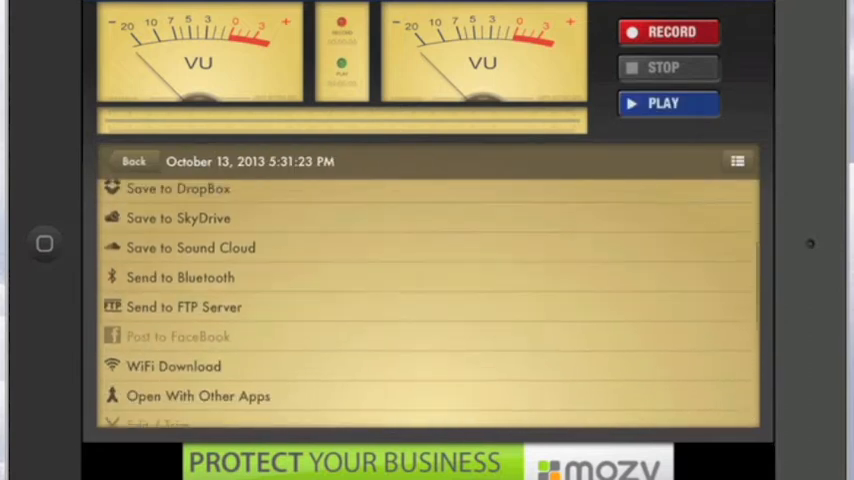
pyautogui.click(197, 395)
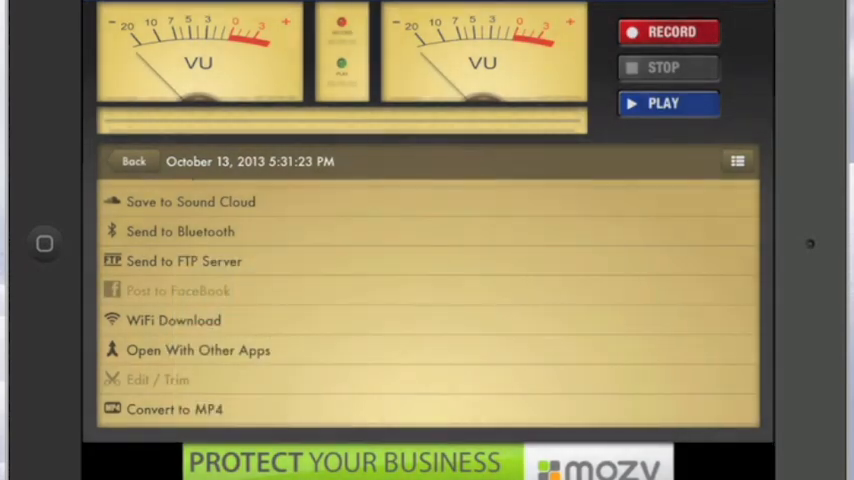
pyautogui.click(197, 350)
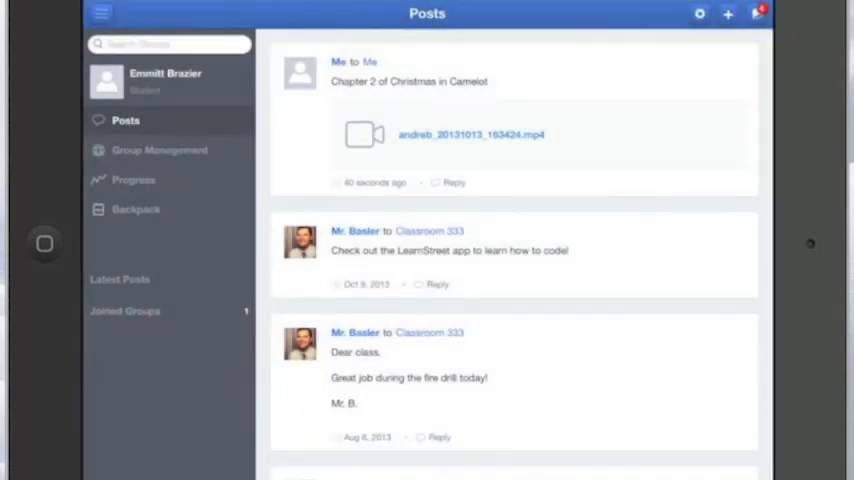
# Step: Send a note reading 'My latest piano practice.' with the MP3 to one recipient
pyautogui.click(728, 13)
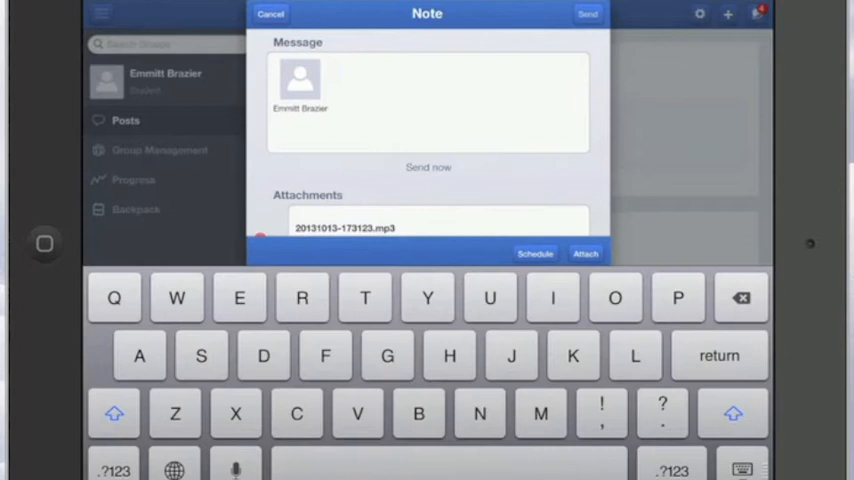
pyautogui.write('My latest piano pra')
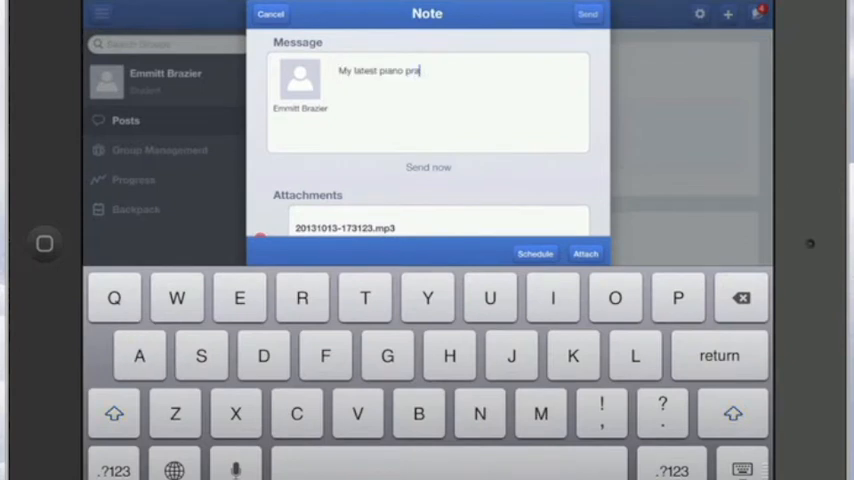
pyautogui.write('ctice')
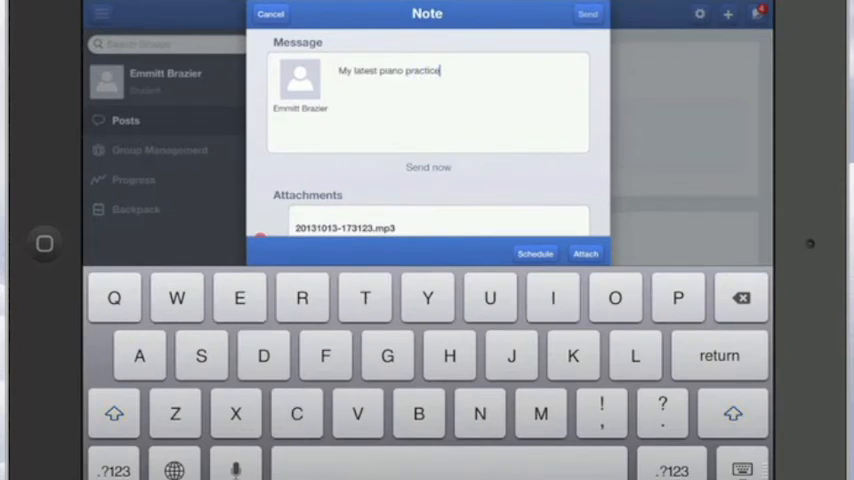
pyautogui.write('.')
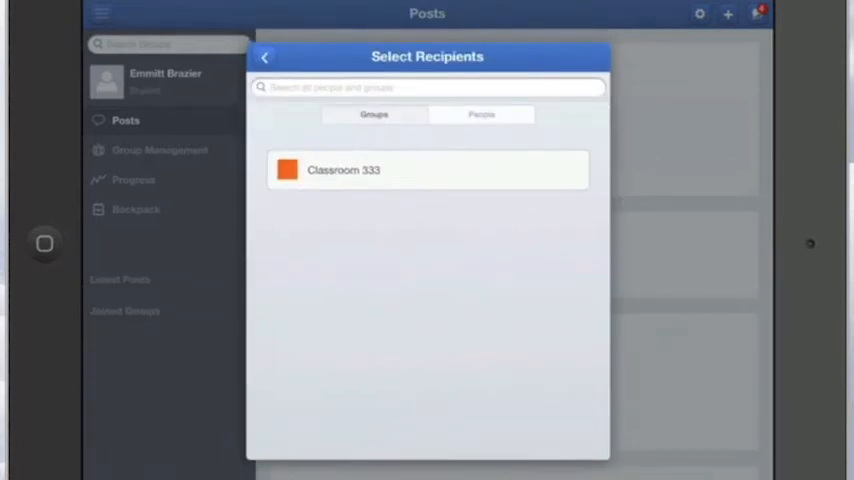
pyautogui.click(481, 114)
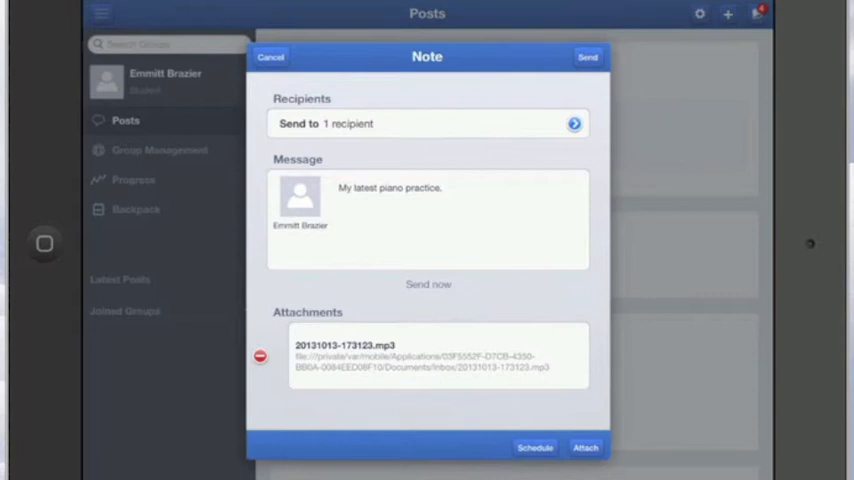
pyautogui.click(588, 57)
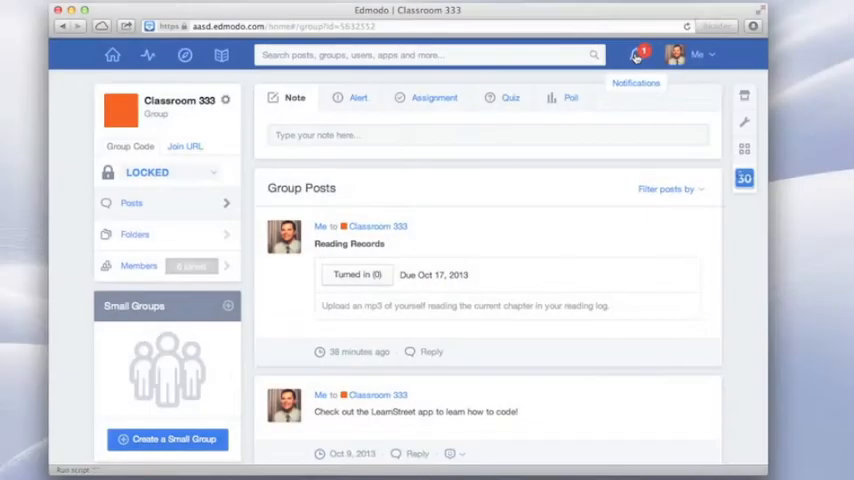
# Step: Open the new direct post, play the piano practice audio, and post the 'Great Job. Keep up the practice.' reply
pyautogui.click(636, 55)
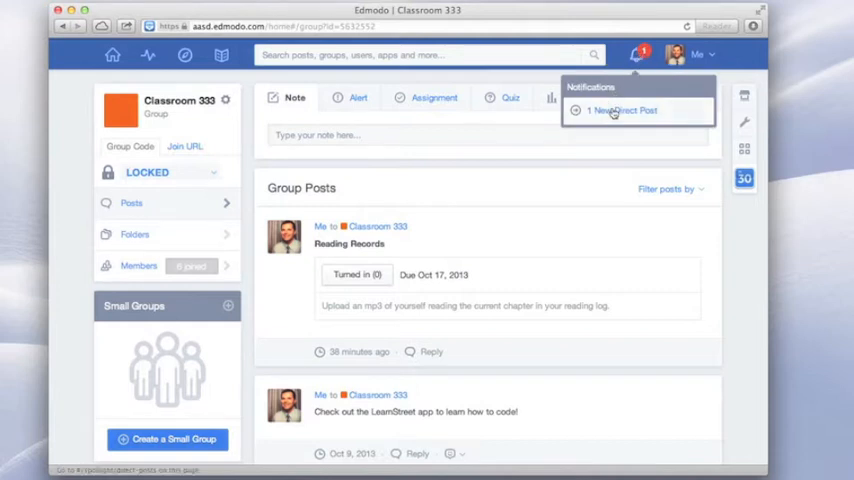
pyautogui.click(622, 110)
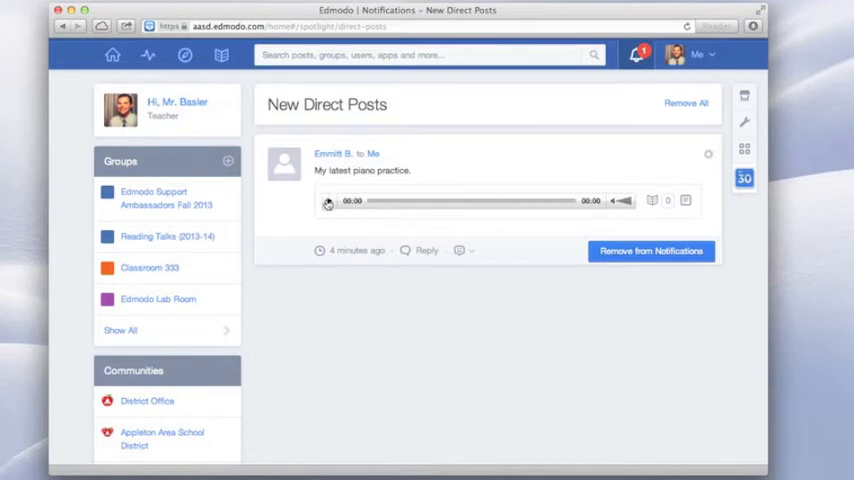
pyautogui.click(328, 201)
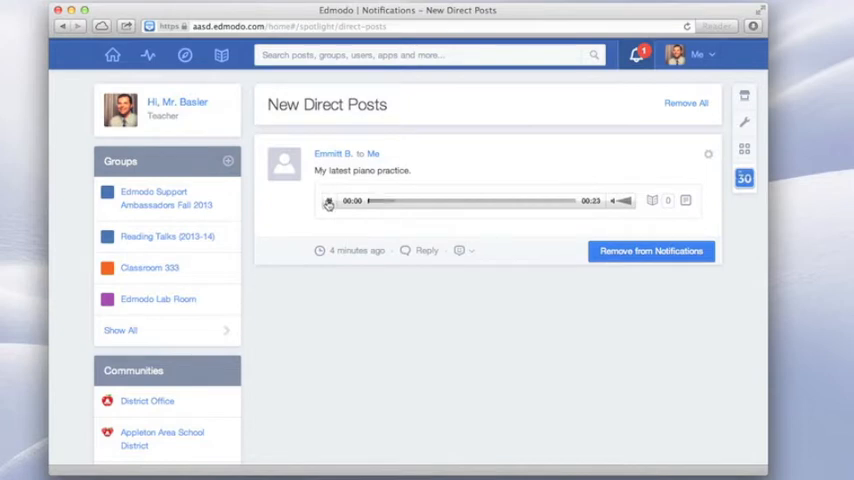
pyautogui.click(329, 200)
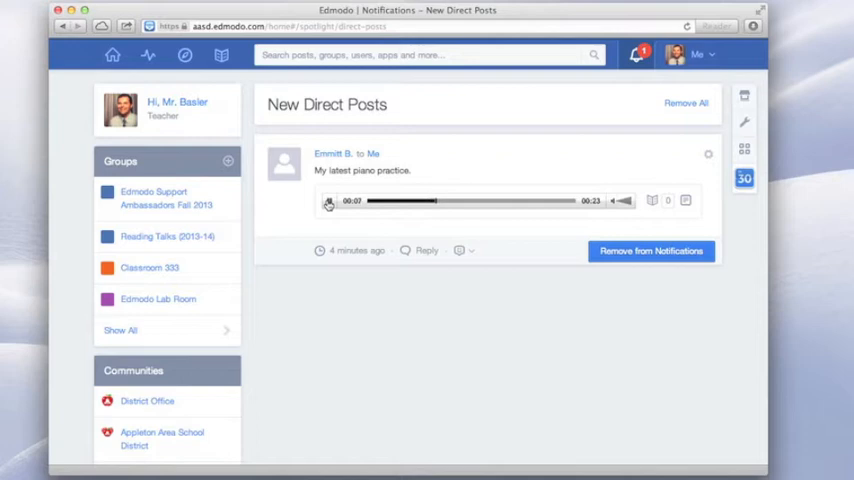
pyautogui.click(330, 201)
pyautogui.write('Great Job. Keep up the practice.')
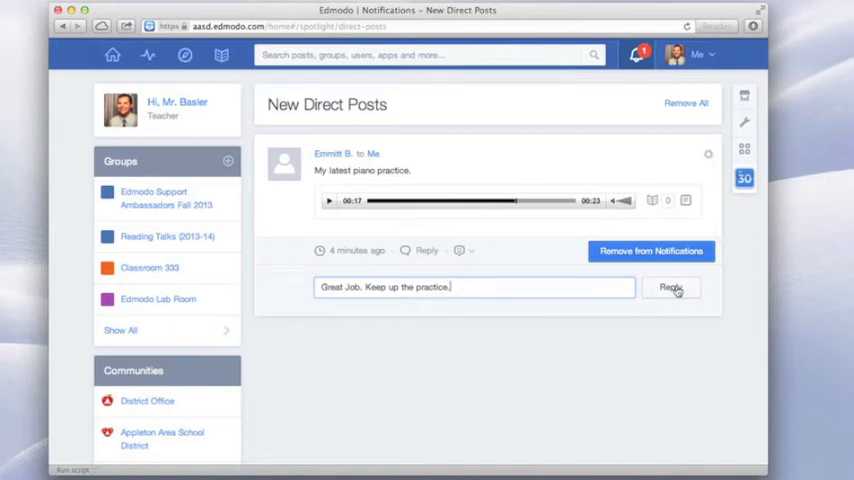
pyautogui.click(670, 288)
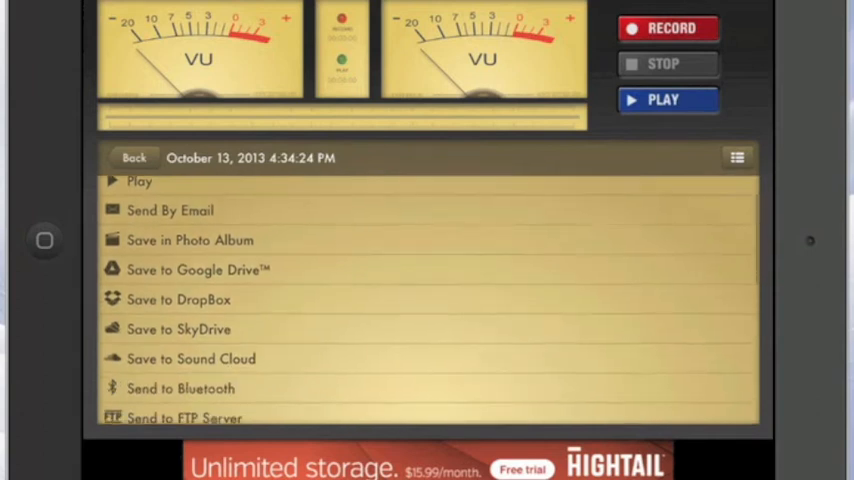
# Step: Convert the reading recording to MP3 and scroll through its sharing options
pyautogui.scroll(-3)
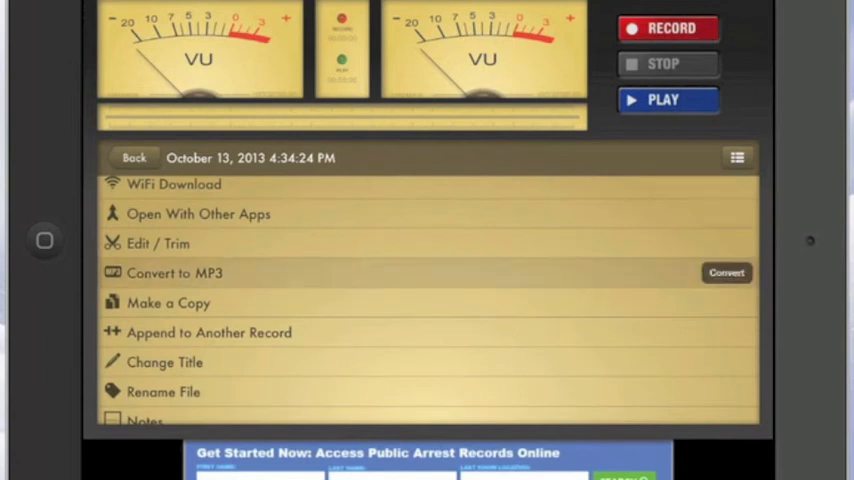
pyautogui.click(726, 273)
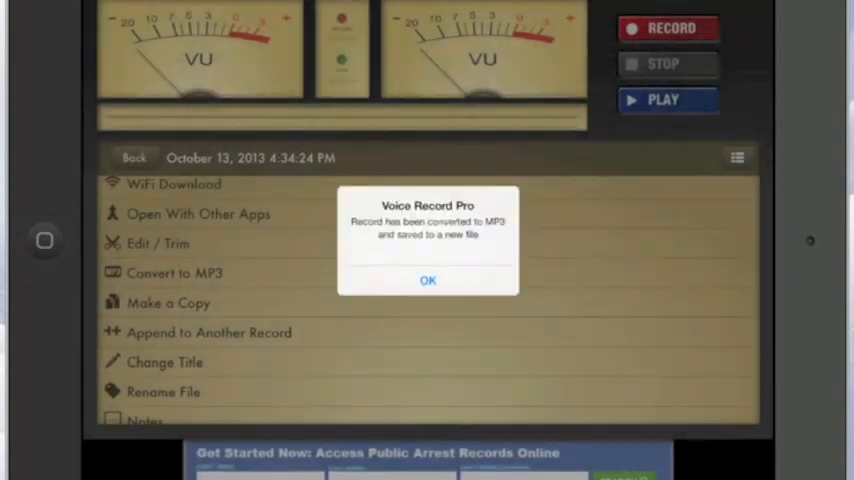
pyautogui.click(428, 280)
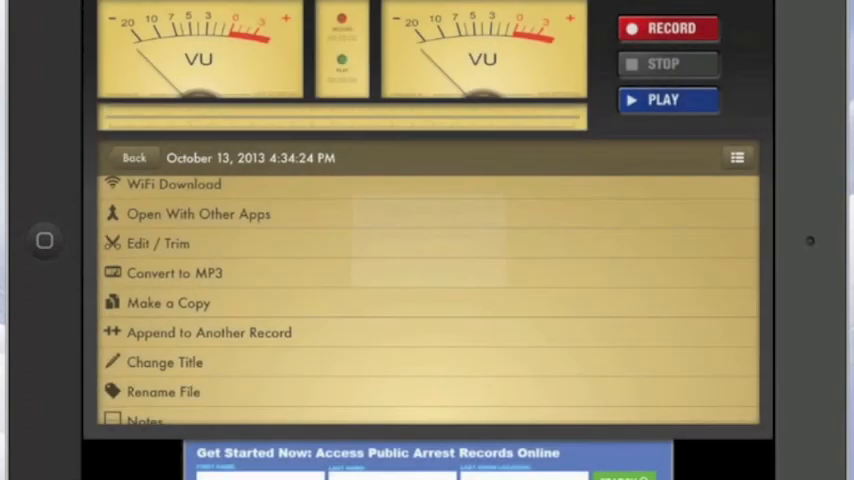
pyautogui.click(737, 157)
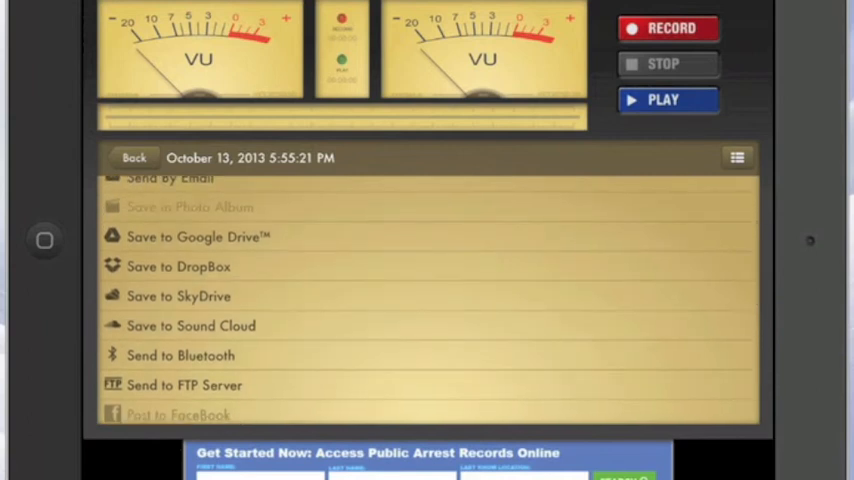
pyautogui.click(197, 237)
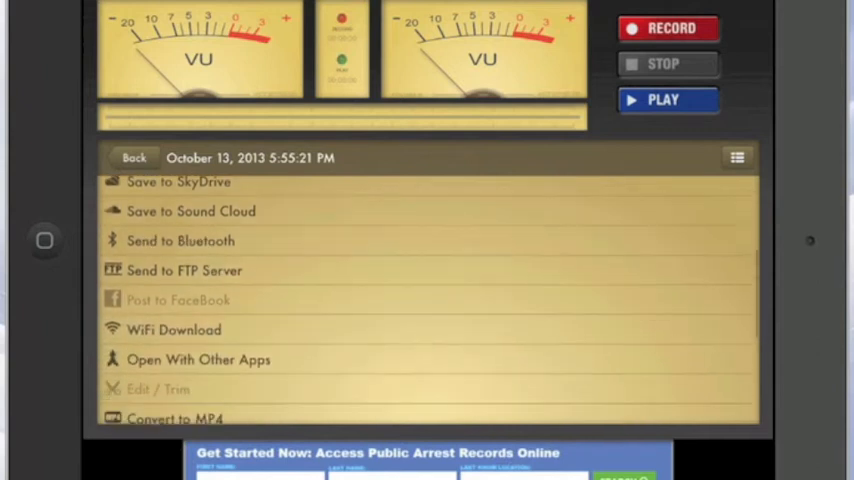
pyautogui.scroll(-3)
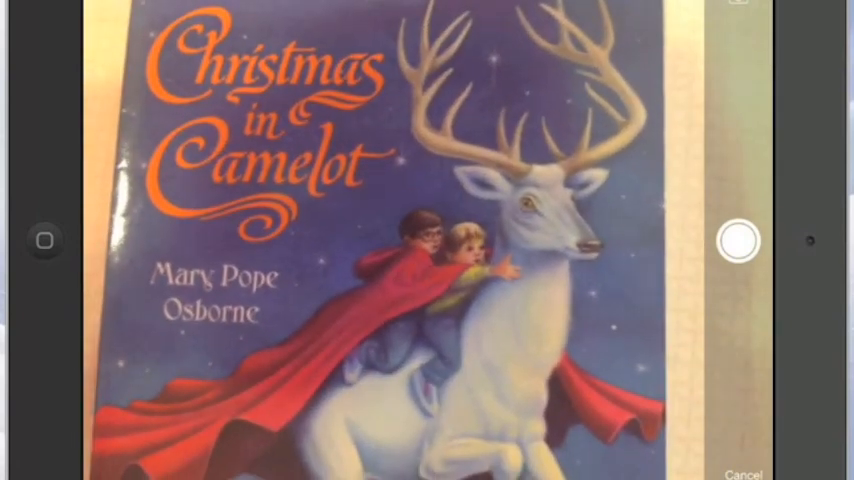
# Step: Photograph the Christmas in Camelot book cover as the recording's artwork
pyautogui.click(737, 243)
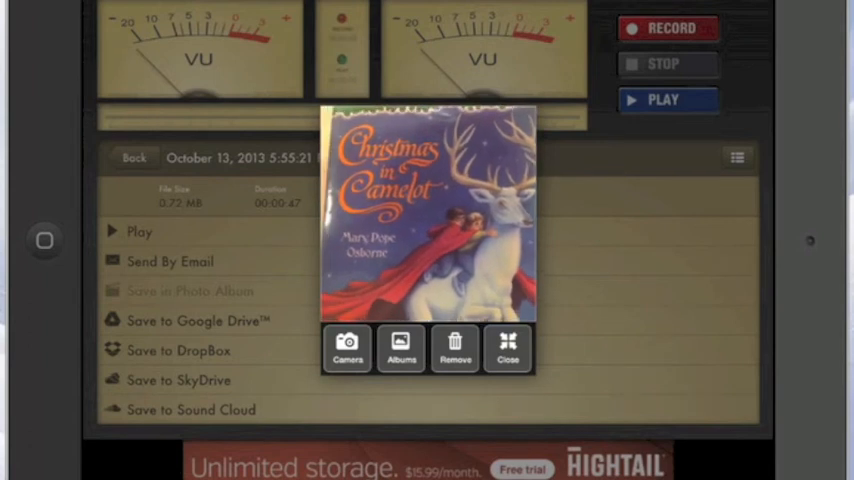
pyautogui.click(508, 348)
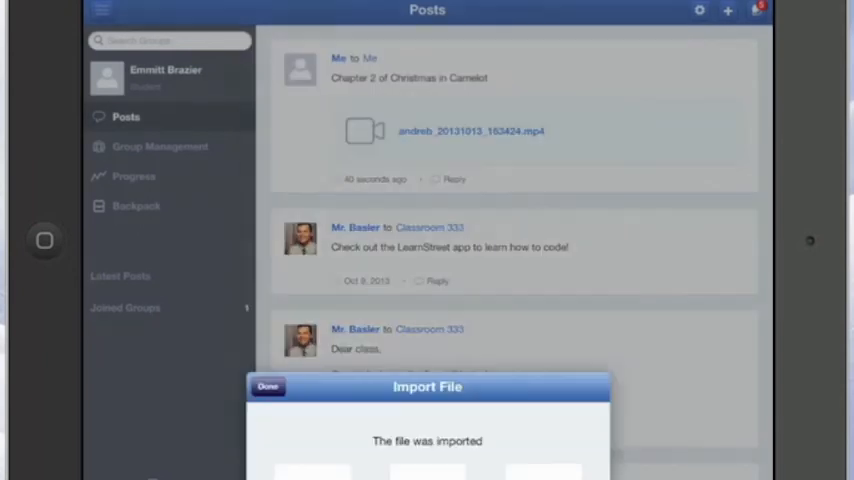
# Step: Turn in Reading Records with the note 'Chapter 2' and the backpack MP3 attached
pyautogui.click(267, 387)
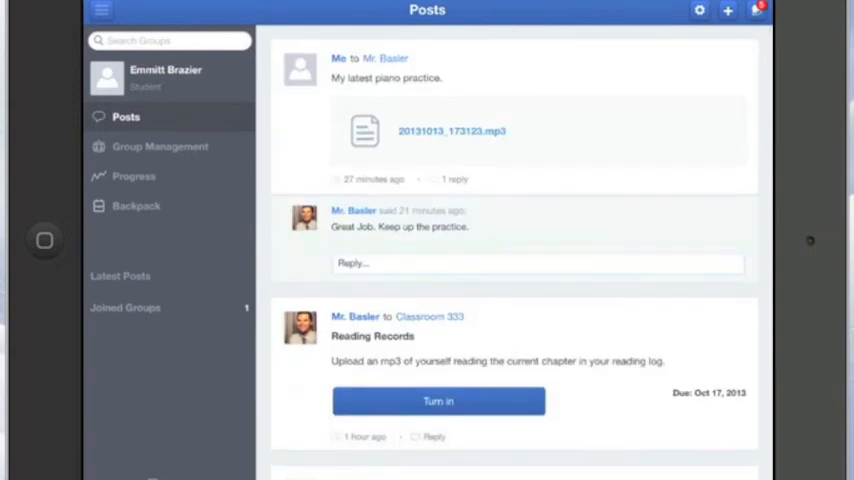
pyautogui.click(438, 401)
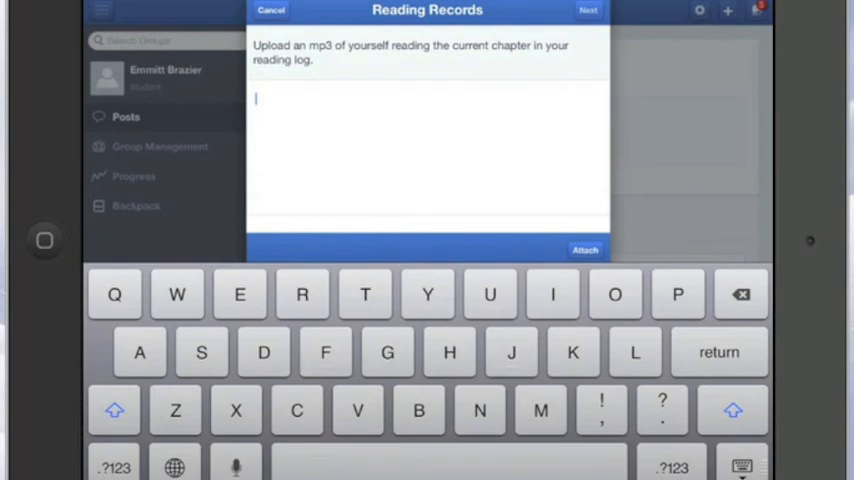
pyautogui.write('Cha')
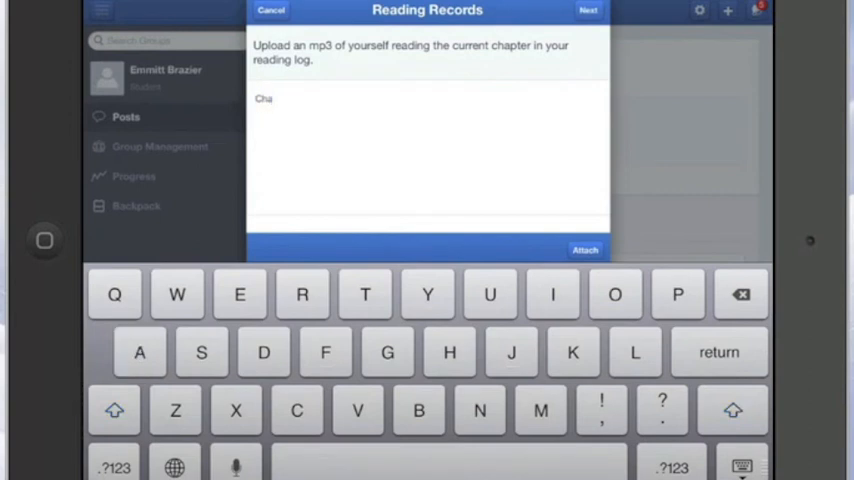
pyautogui.write('pter')
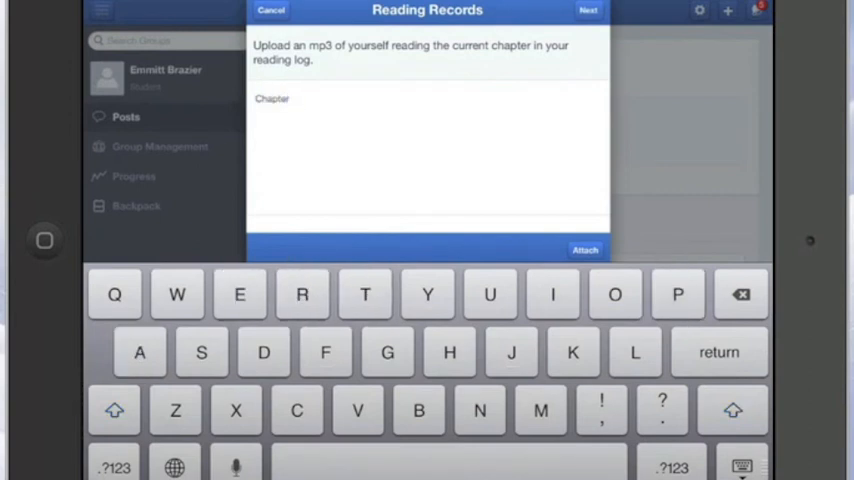
pyautogui.write('2')
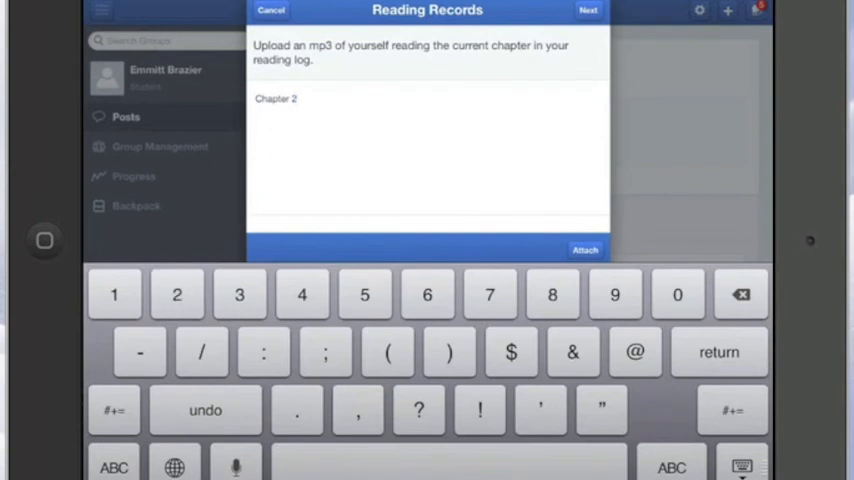
pyautogui.click(585, 249)
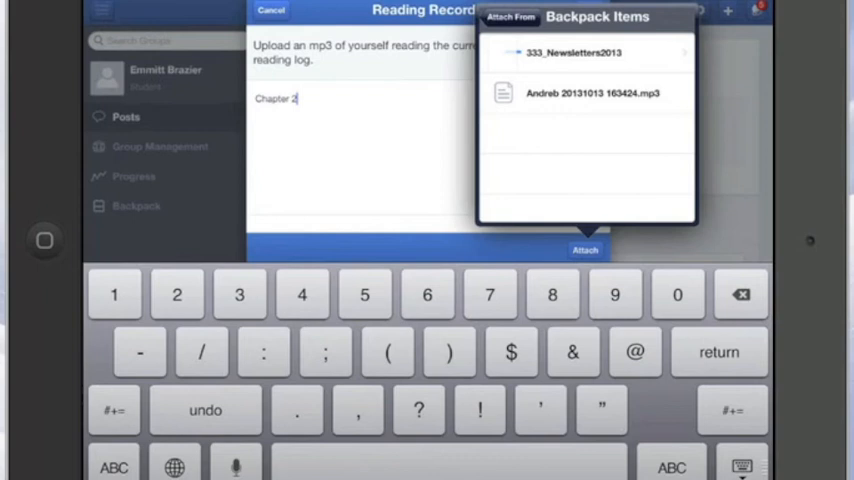
pyautogui.click(592, 93)
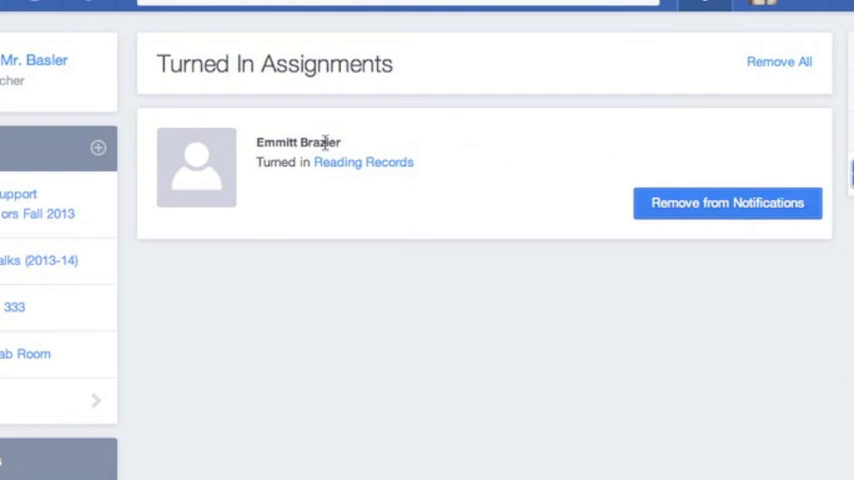
pyautogui.click(363, 162)
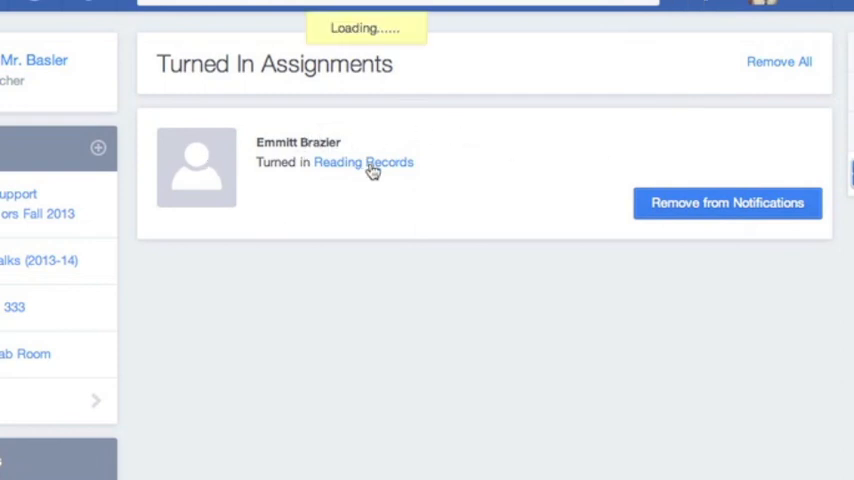
pyautogui.click(363, 162)
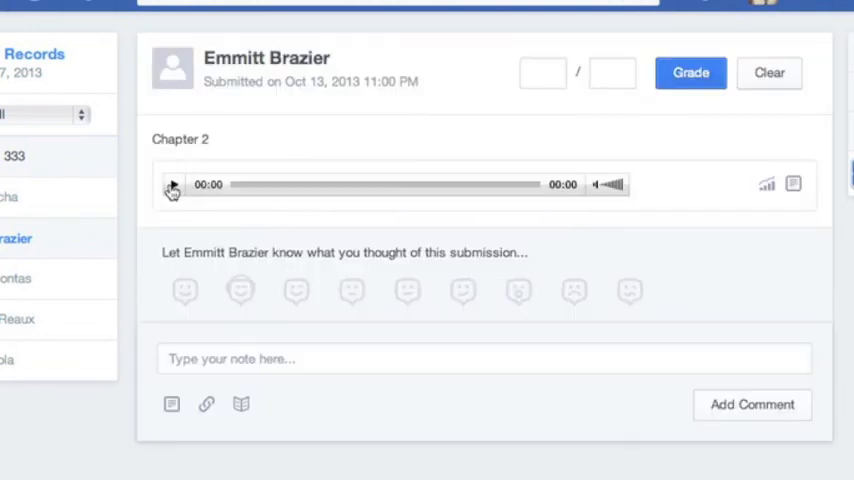
pyautogui.click(172, 184)
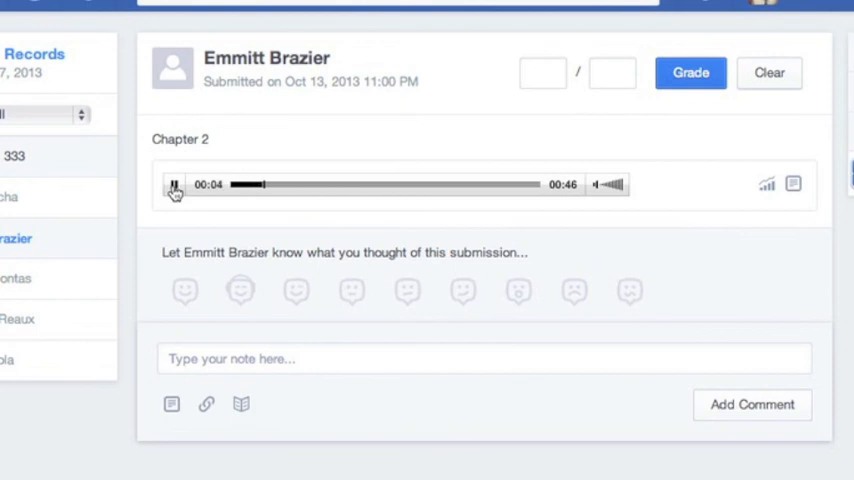
pyautogui.click(174, 184)
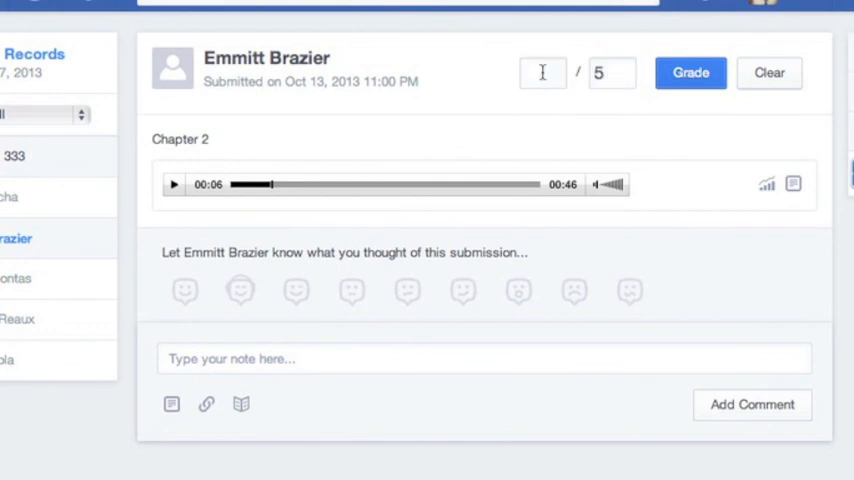
# Step: Grade the submission 5 out of 5 and post 'Great Job. Keep up the good work!'
pyautogui.write('5')
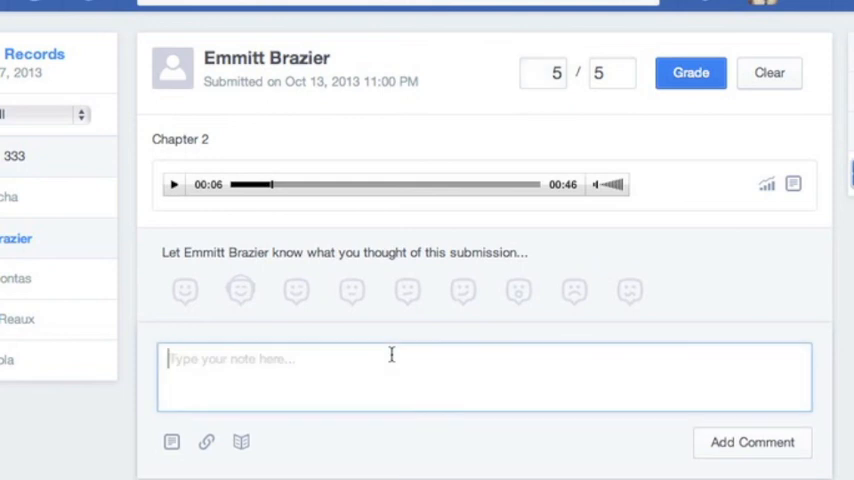
pyautogui.write('Great')
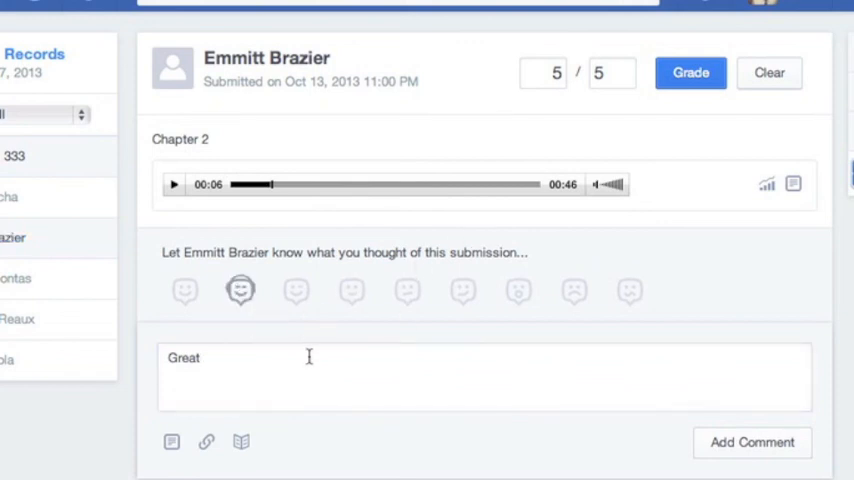
pyautogui.write('Jo')
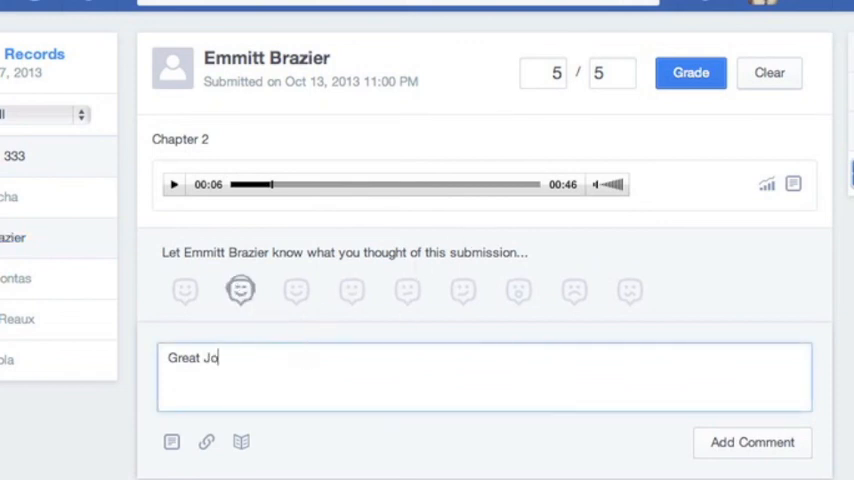
pyautogui.click(752, 442)
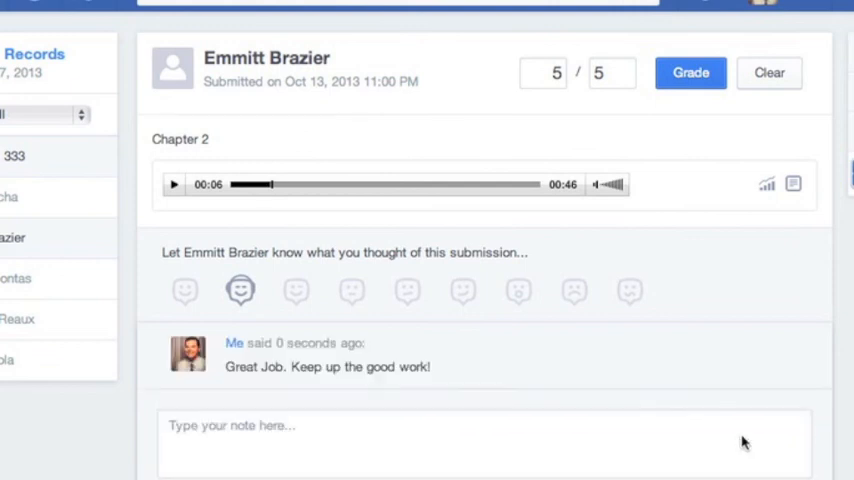